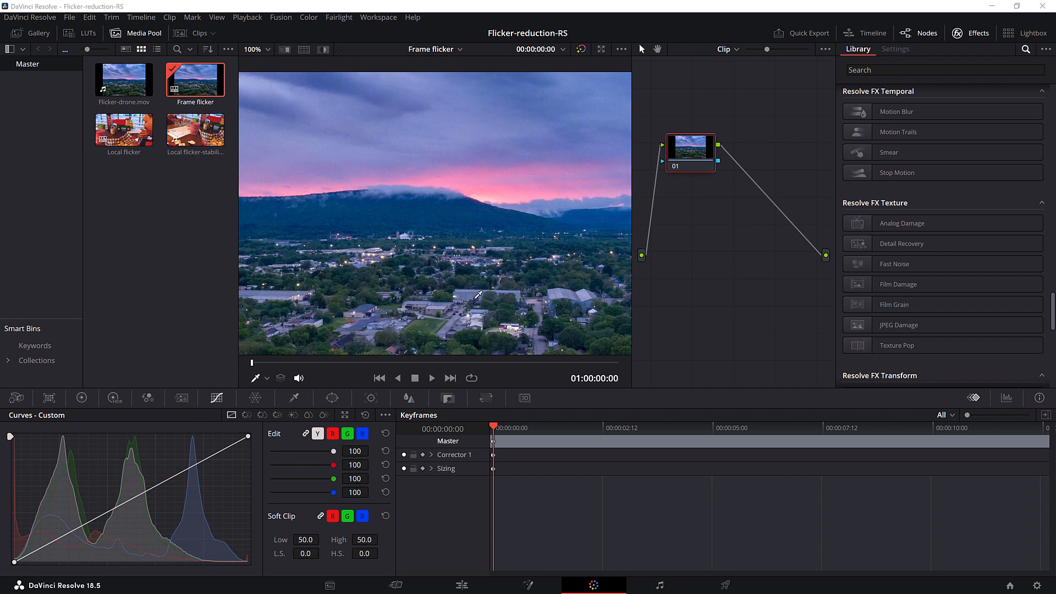
pyautogui.moveTo(414, 238)
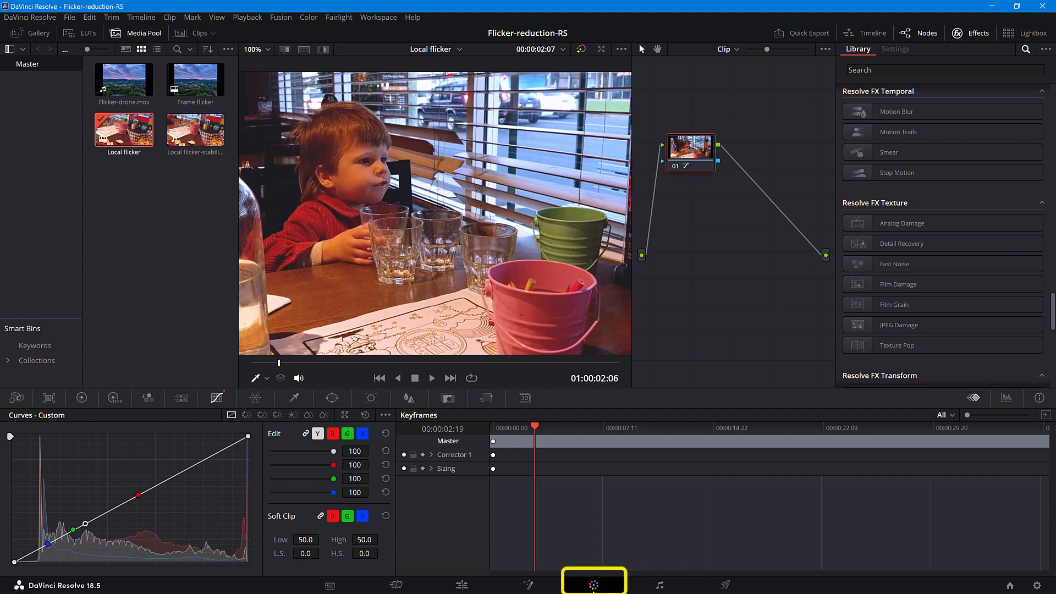
pyautogui.moveTo(892, 260)
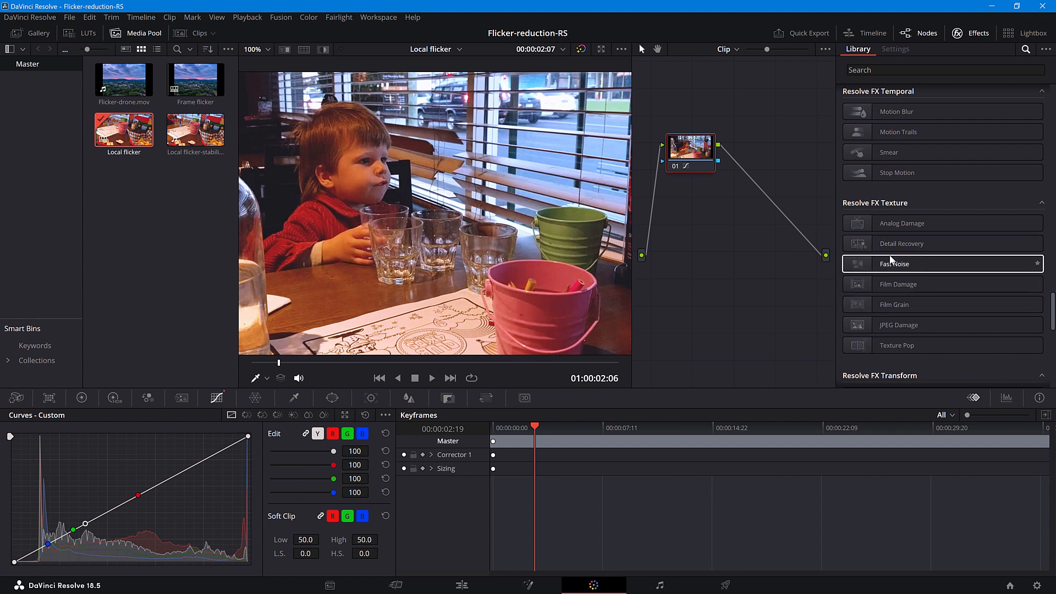
# Step: Place a Reduce Noise v5 serial node after node 01 on the Local flicker clip
pyautogui.scroll(-3)
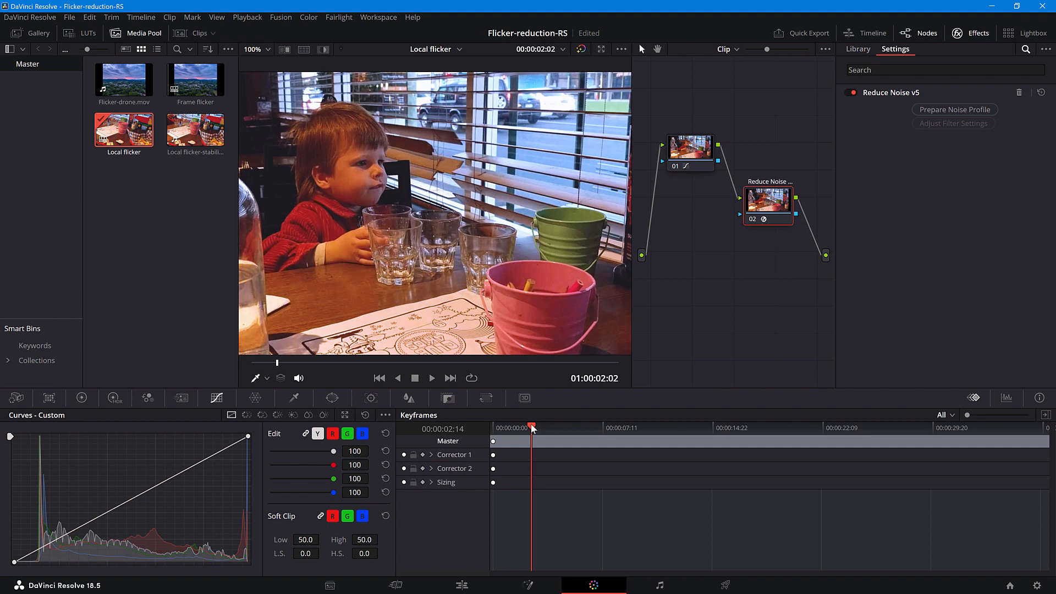
pyautogui.moveTo(948, 134)
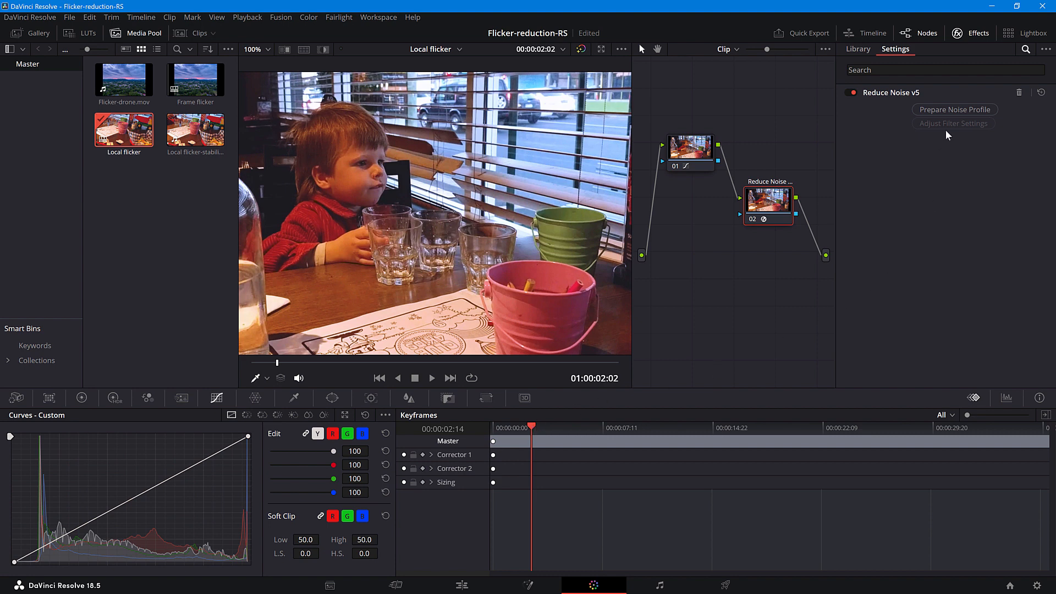
# Step: Build a generic Neat Video noise profile for Local flicker with Generic Noise lowered to 20
pyautogui.click(954, 109)
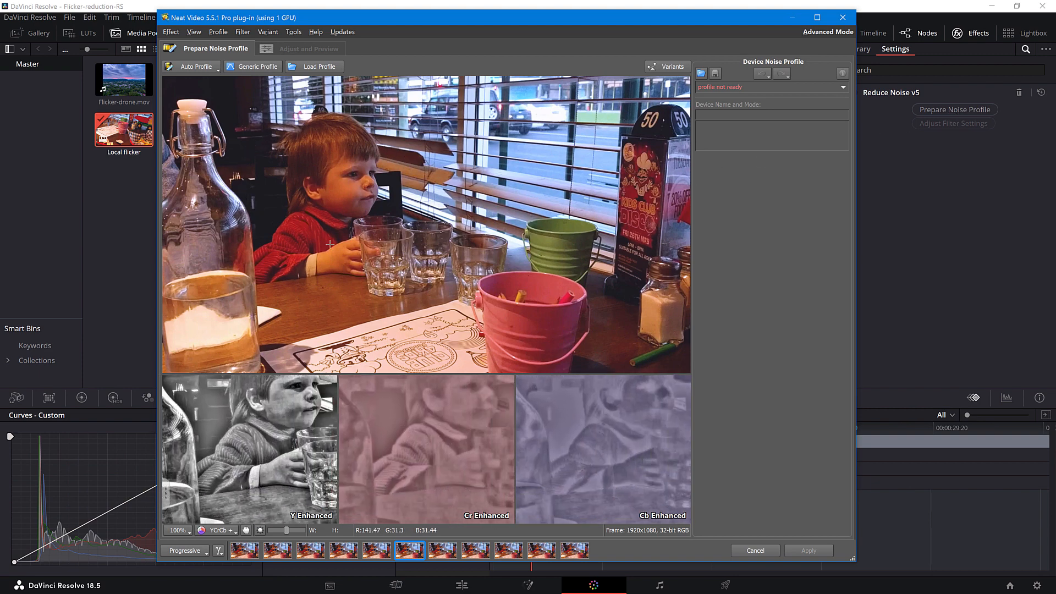
pyautogui.click(258, 67)
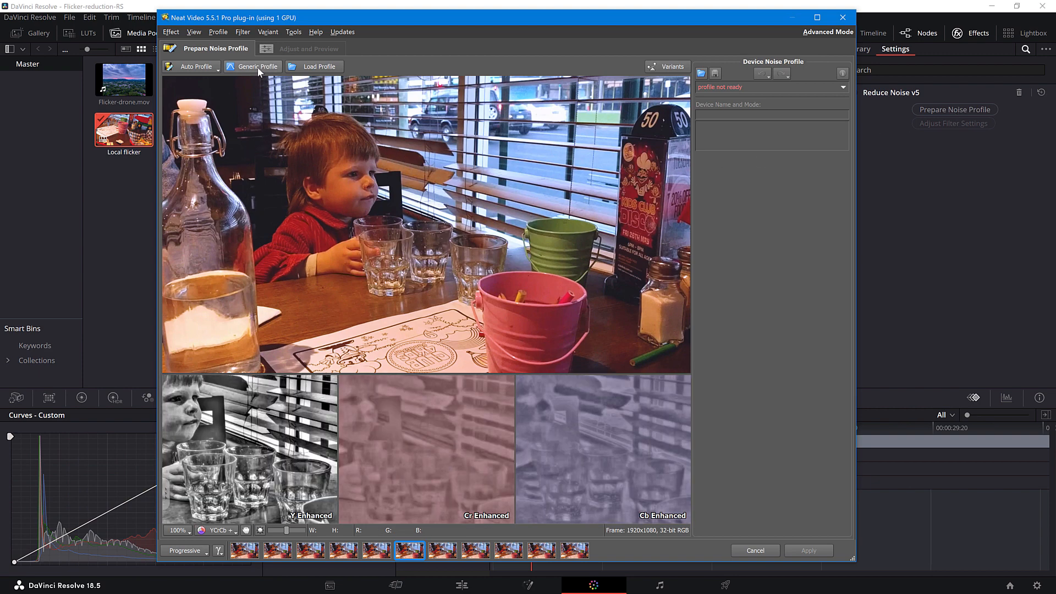
pyautogui.click(254, 67)
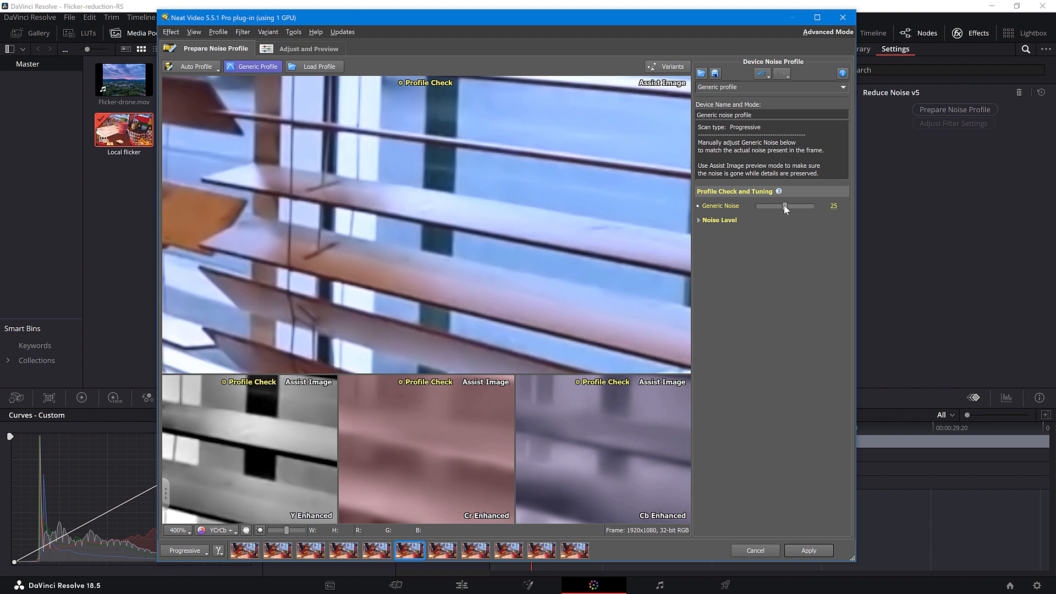
pyautogui.moveTo(784, 206); pyautogui.dragTo(774, 206)
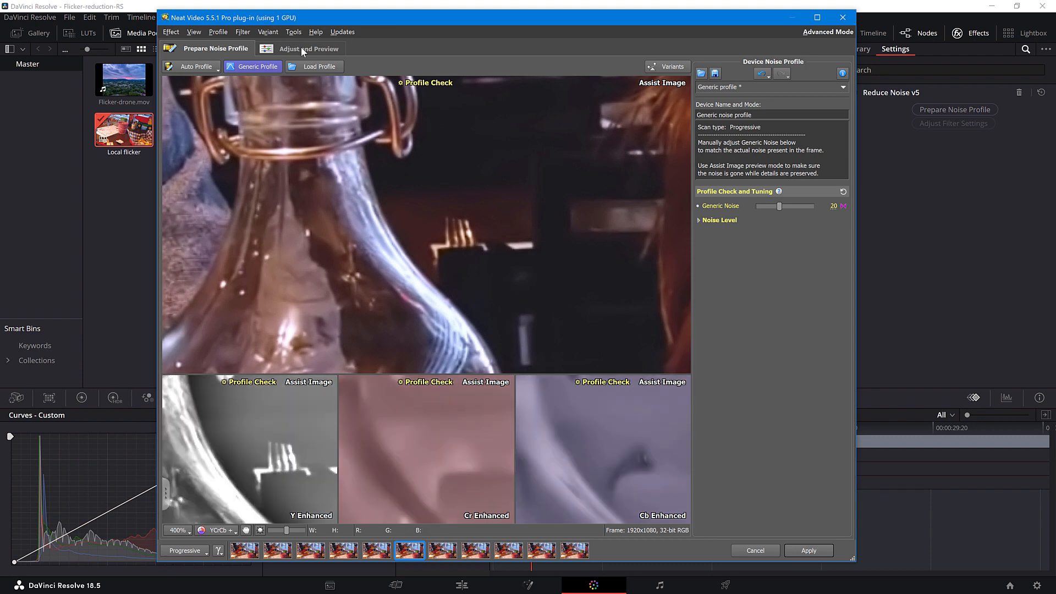
# Step: Run the Noise Level Check and raise the noise level to +25%
pyautogui.click(308, 48)
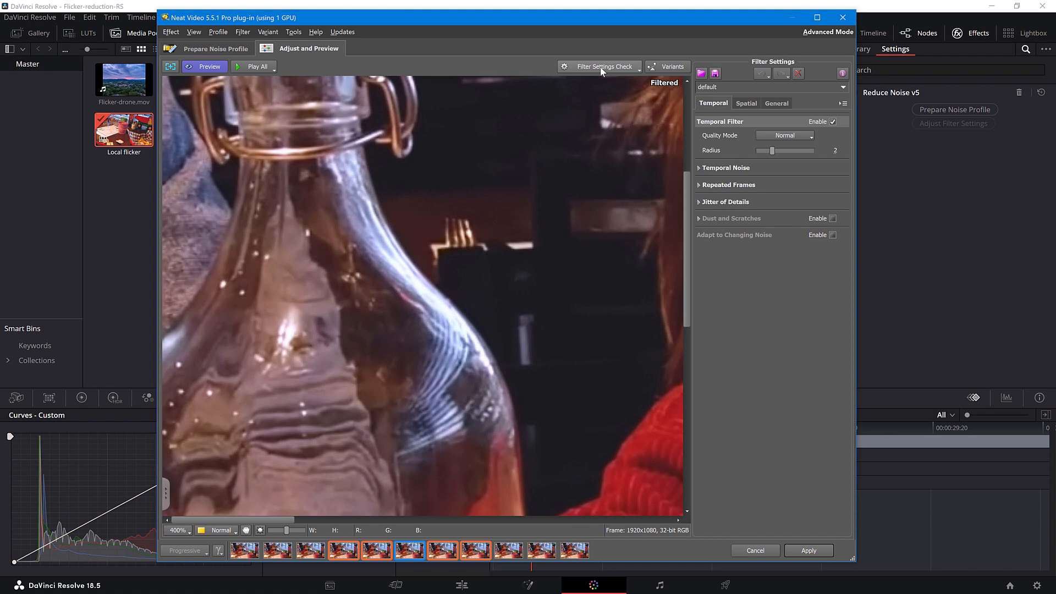
pyautogui.click(602, 67)
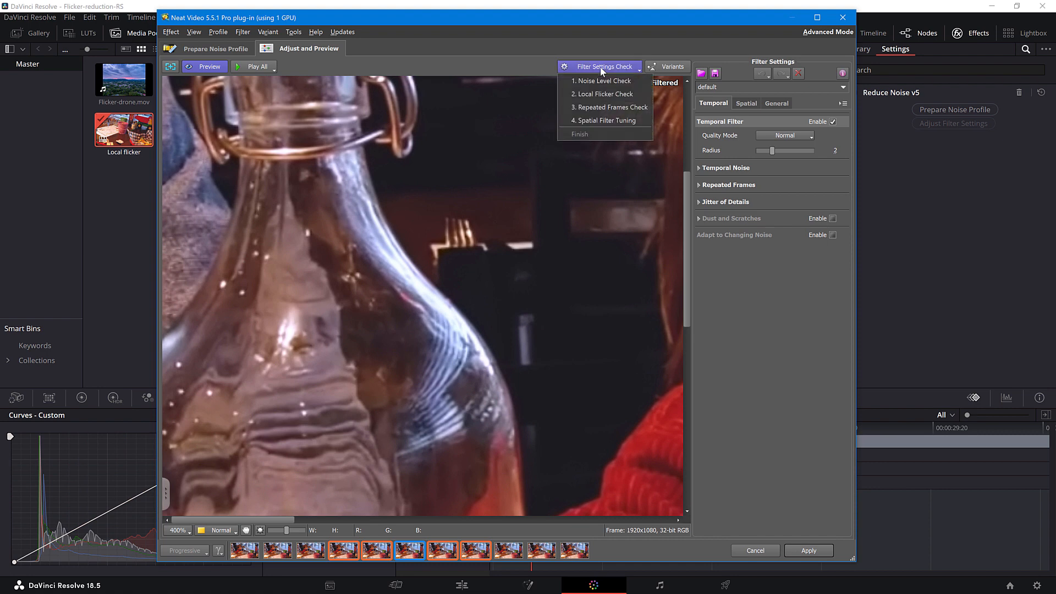
pyautogui.moveTo(603, 81)
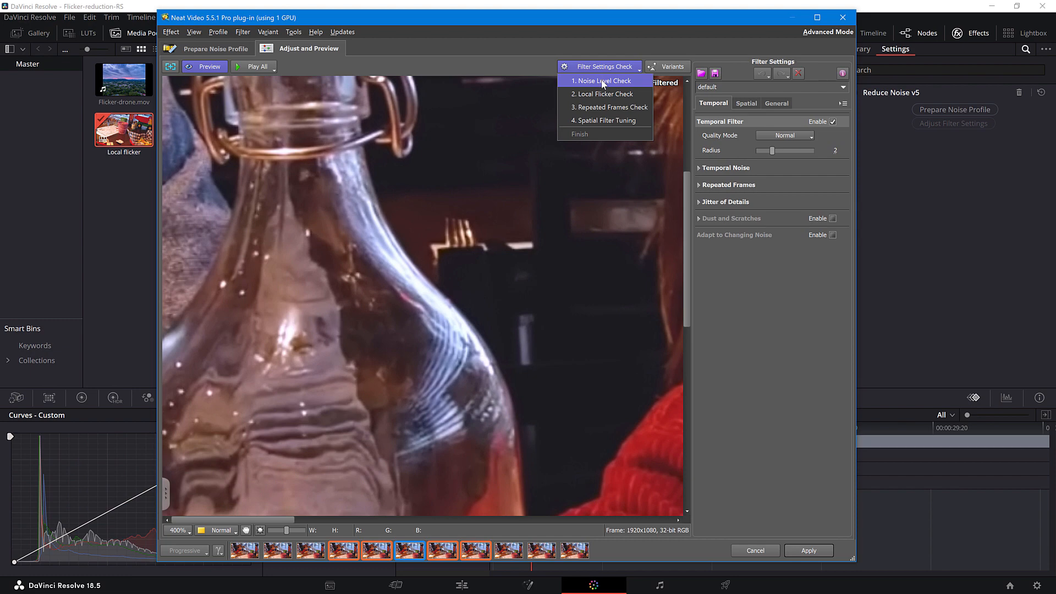
pyautogui.click(605, 81)
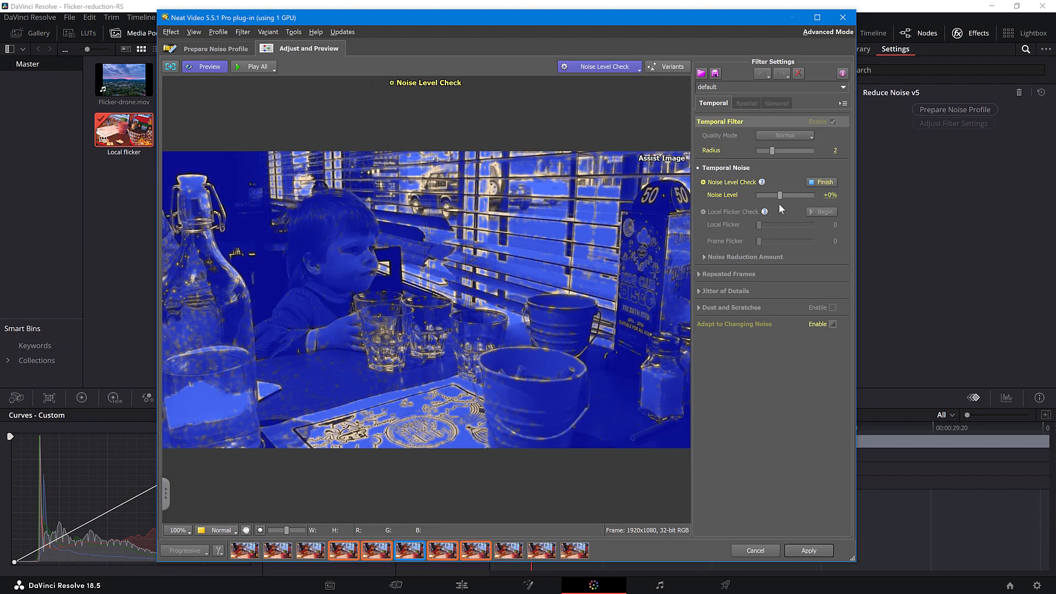
pyautogui.moveTo(779, 195); pyautogui.dragTo(786, 195)
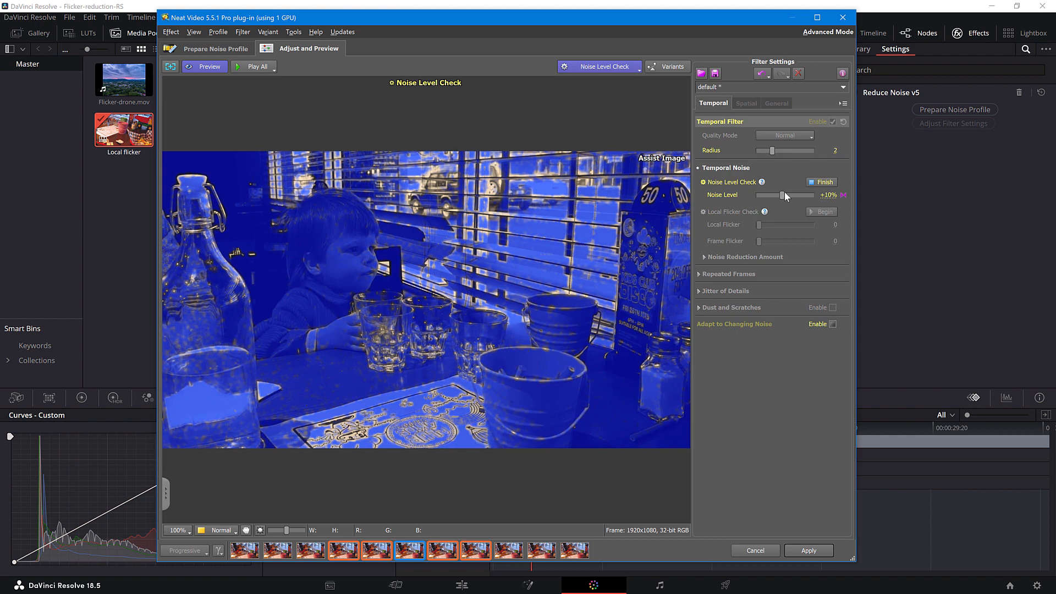
pyautogui.moveTo(786, 195); pyautogui.dragTo(803, 195)
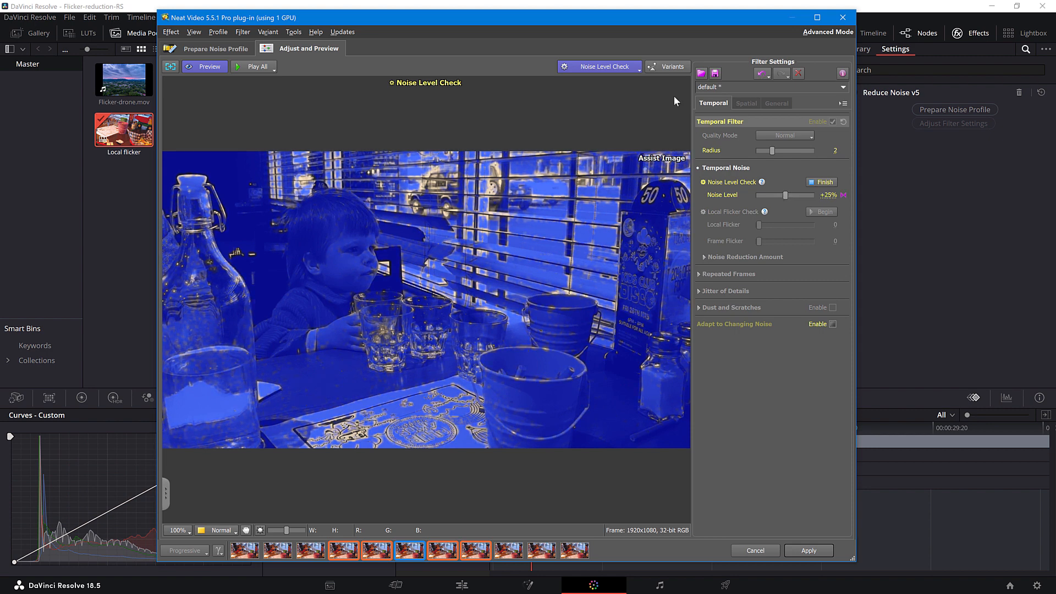
# Step: Run the Local Flicker Check on the full clip and set Local Flicker to 18
pyautogui.click(821, 212)
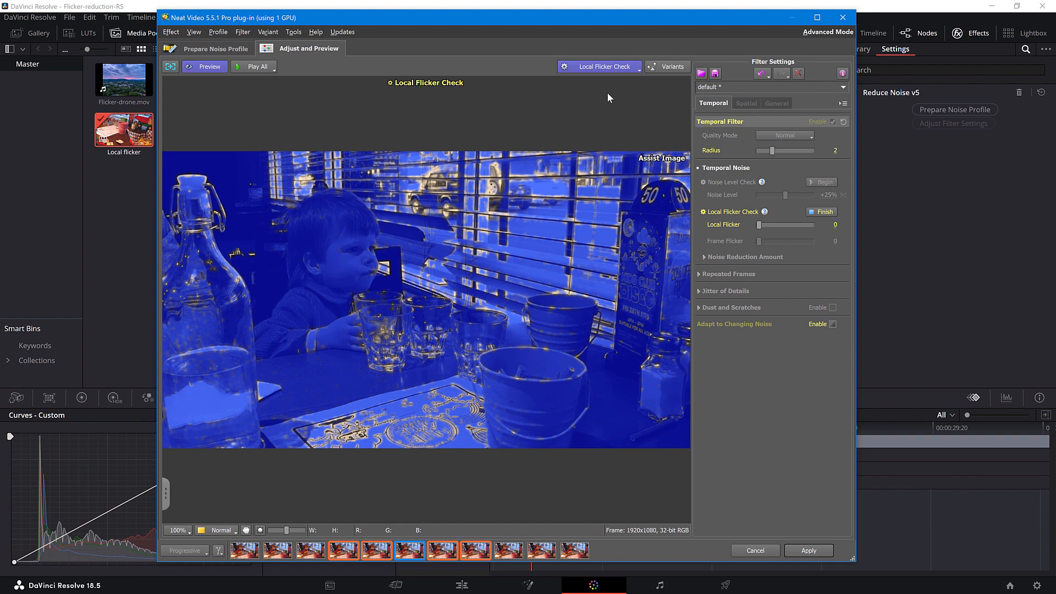
pyautogui.click(258, 66)
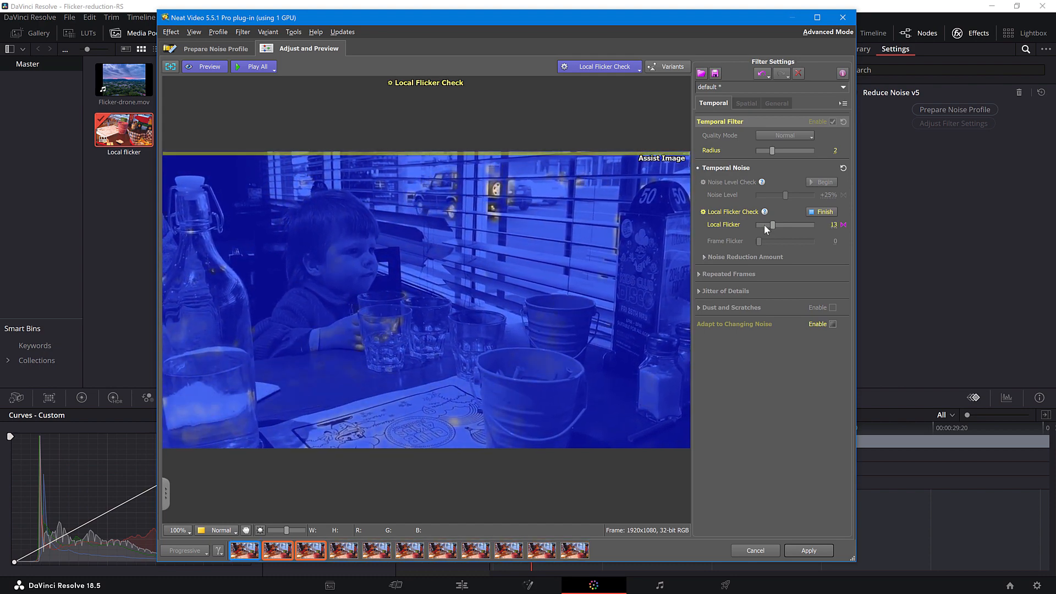
pyautogui.moveTo(765, 225); pyautogui.dragTo(773, 225)
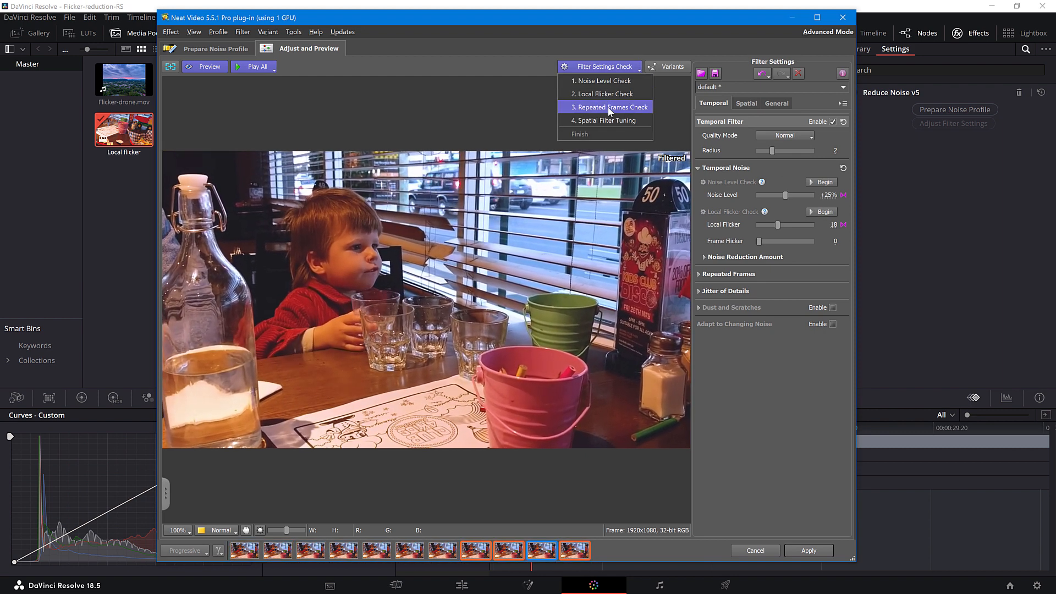
pyautogui.click(606, 120)
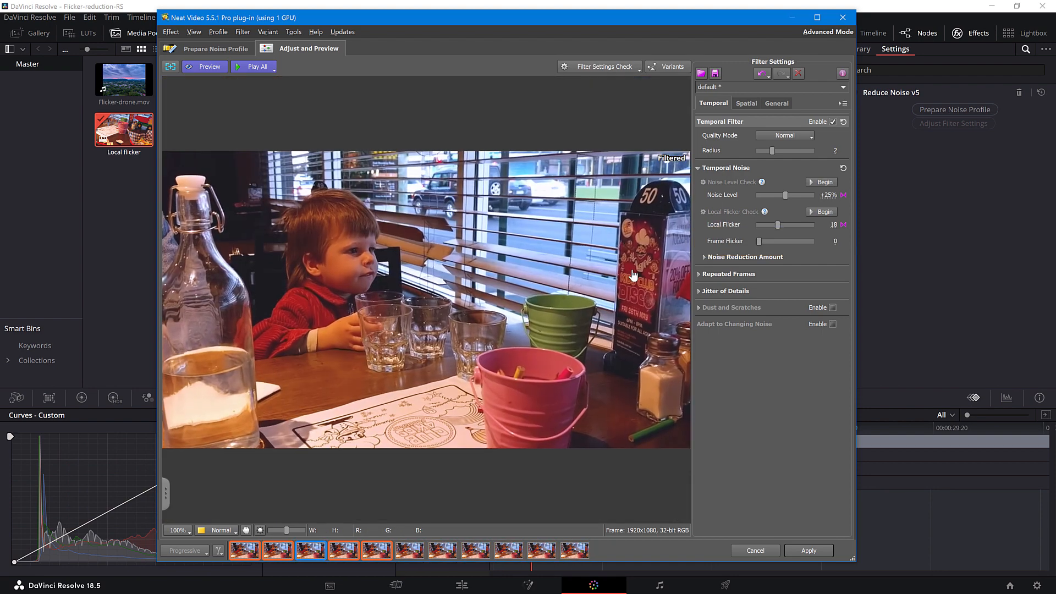
# Step: Apply the Neat Video filter settings to the Local flicker clip
pyautogui.click(809, 550)
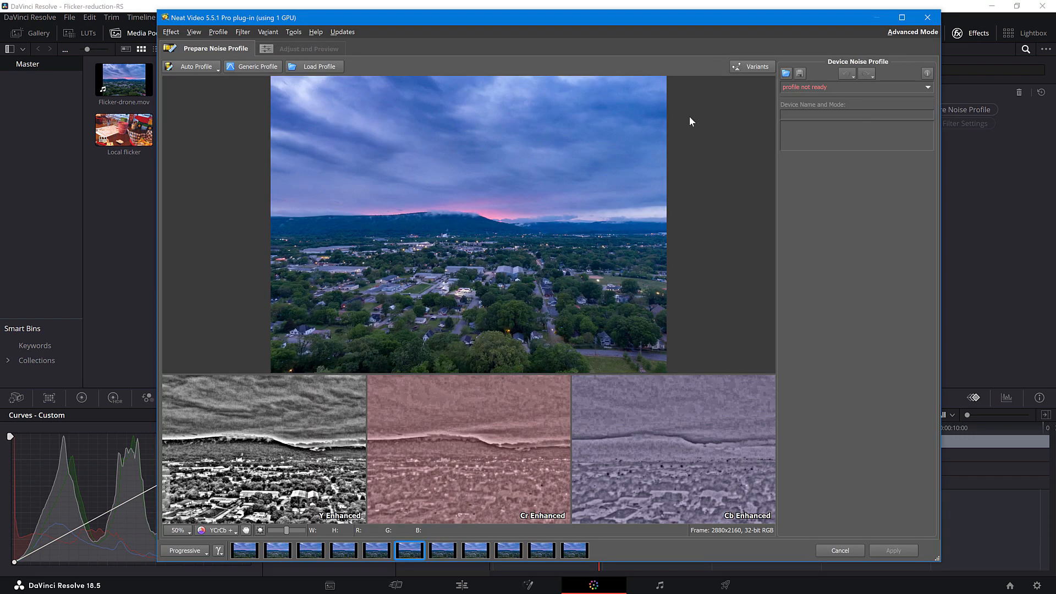
# Step: View the drone frame at actual size and set profile Noise Level to +15%
pyautogui.click(190, 67)
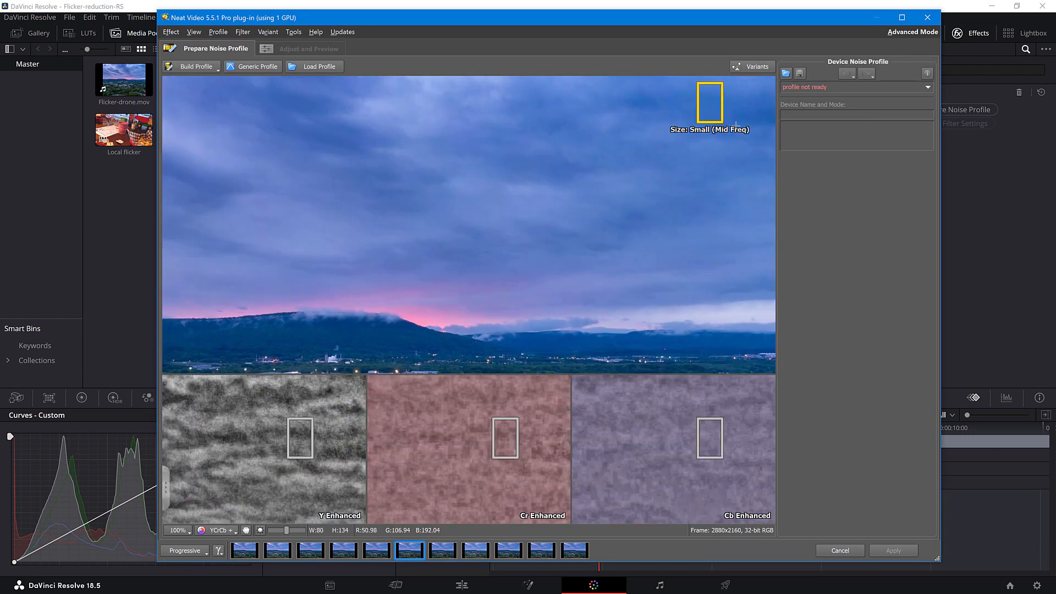
pyautogui.click(192, 66)
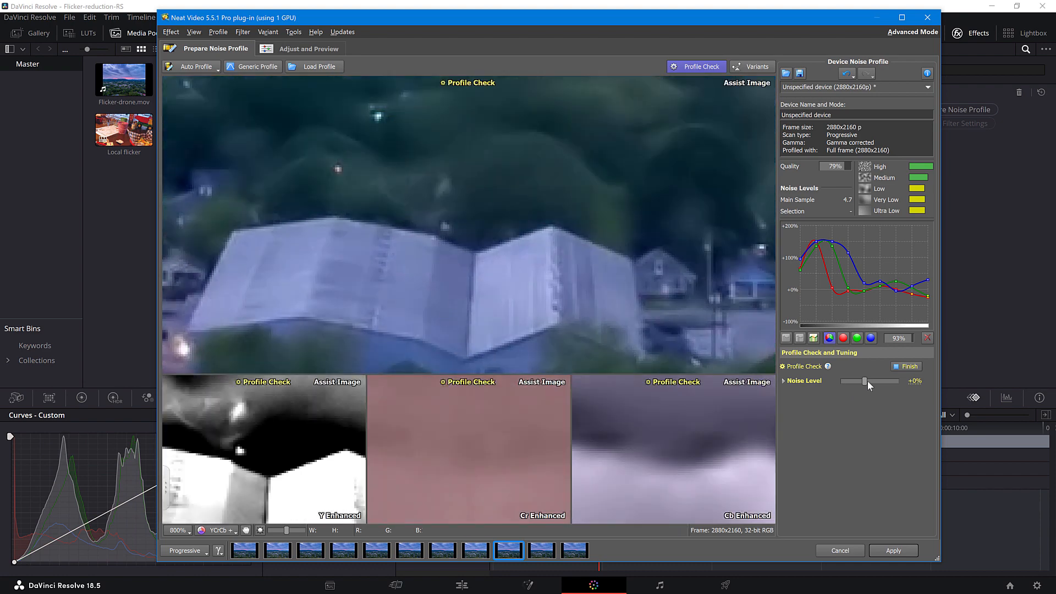
pyautogui.moveTo(864, 381); pyautogui.dragTo(869, 381)
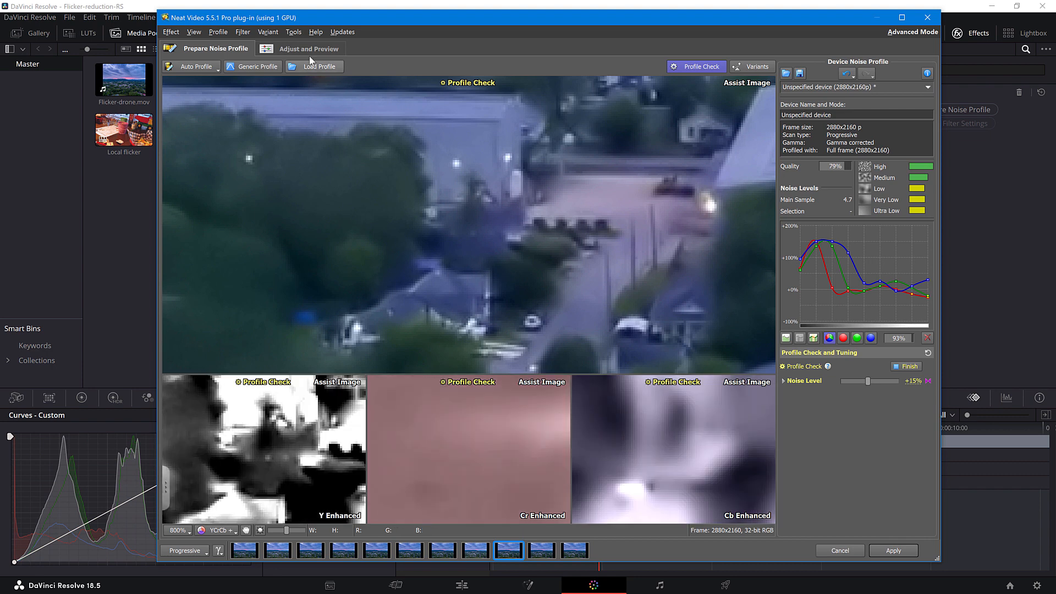
# Step: Start the Local Flicker Check on the drone clip from Adjust and Preview
pyautogui.click(309, 48)
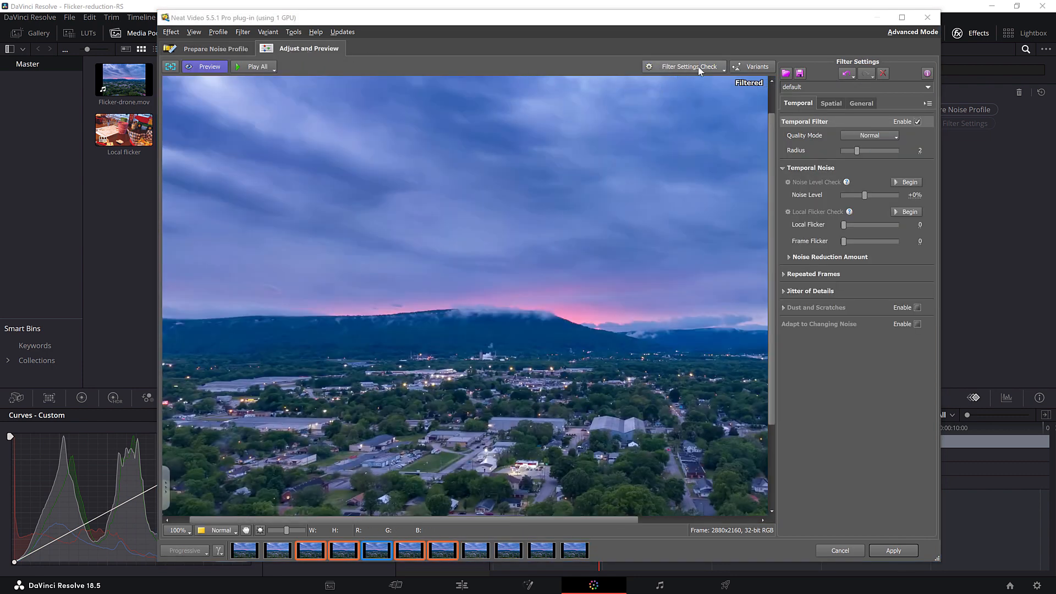
pyautogui.click(688, 66)
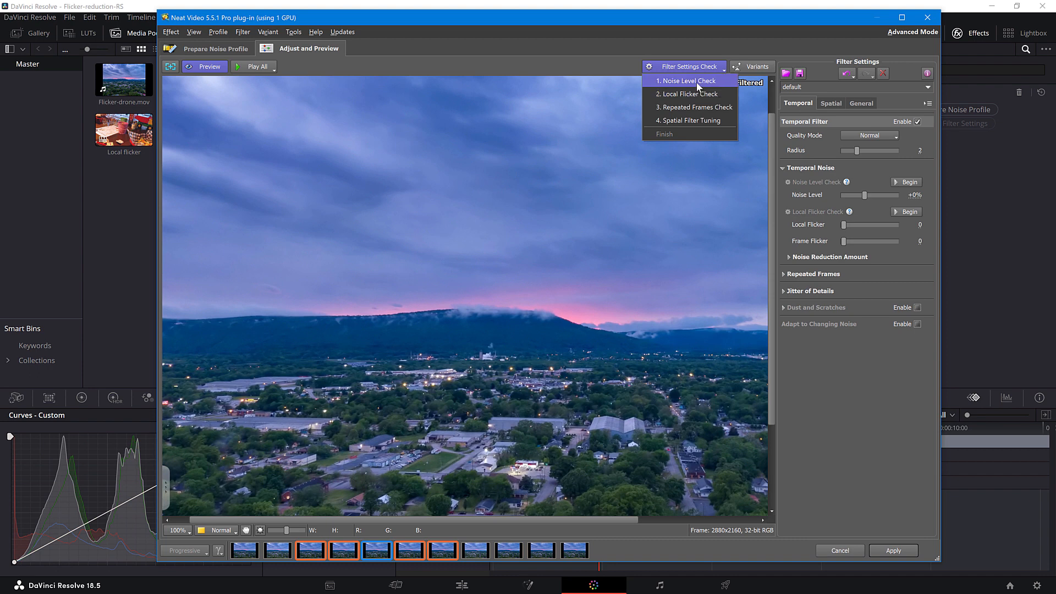
pyautogui.click(690, 80)
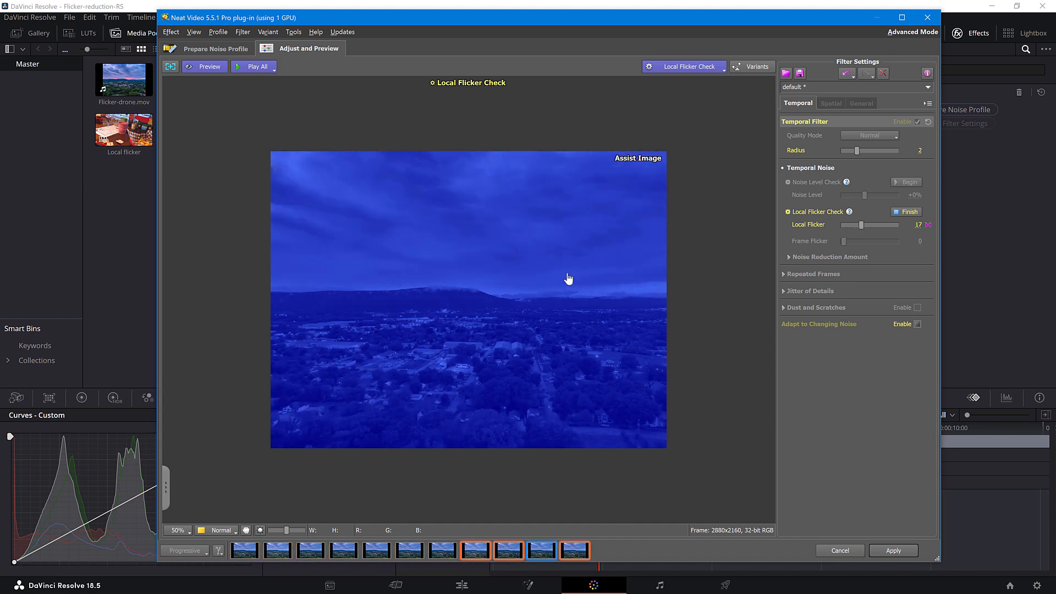
# Step: Finish the Local Flicker Check and raise Frame Flicker reduction to 50
pyautogui.click(906, 211)
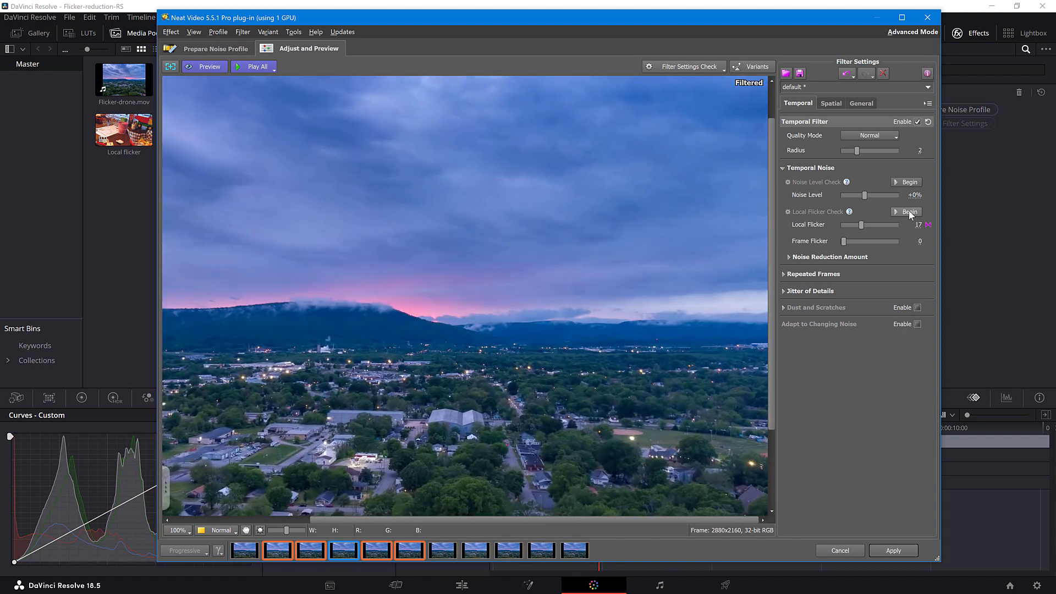
pyautogui.moveTo(840, 241); pyautogui.dragTo(854, 241)
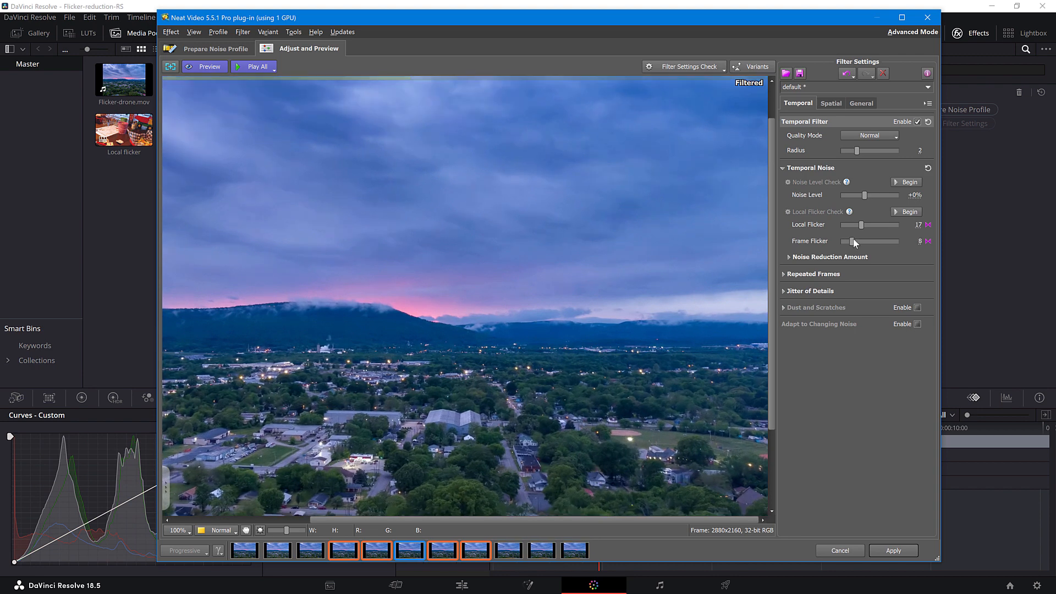
pyautogui.moveTo(854, 241); pyautogui.dragTo(866, 241)
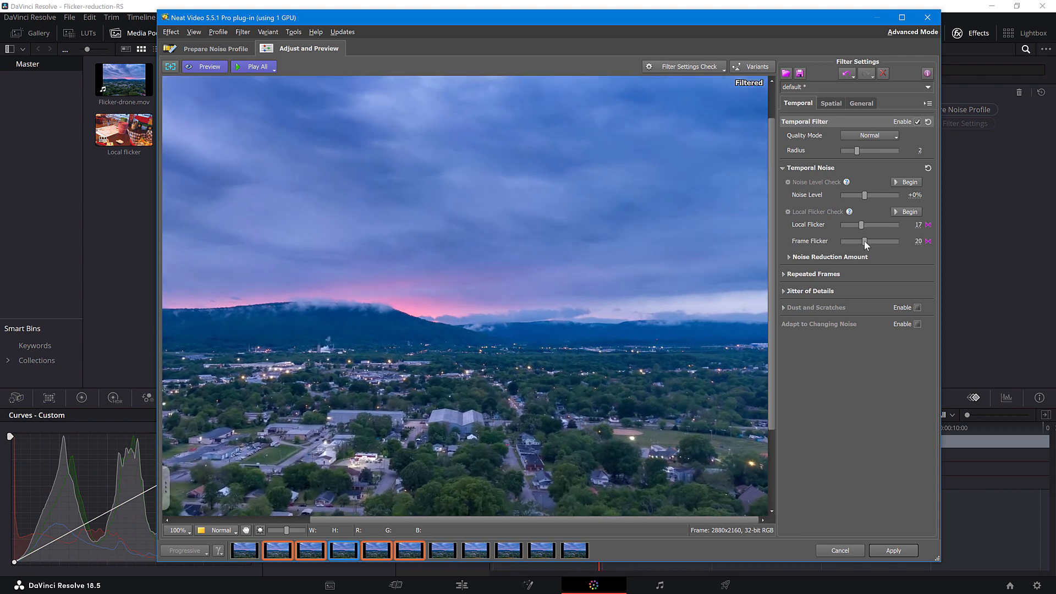
pyautogui.moveTo(863, 241); pyautogui.dragTo(880, 241)
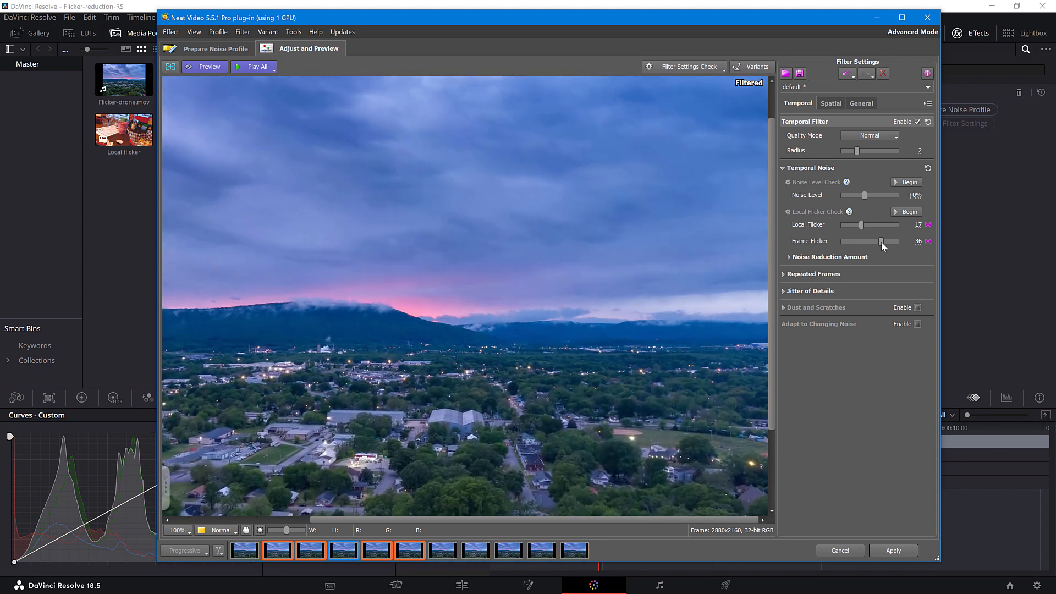
pyautogui.moveTo(881, 240); pyautogui.dragTo(906, 241)
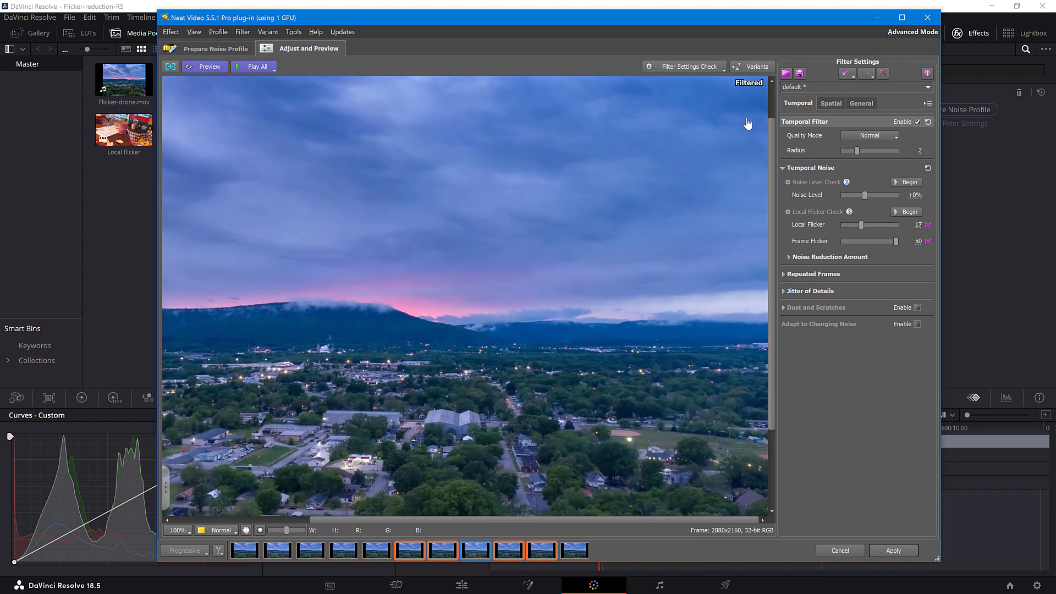
# Step: Open Variants, step through Variants #1–#3, and set Variant #3's temporal radius to 5
pyautogui.click(752, 67)
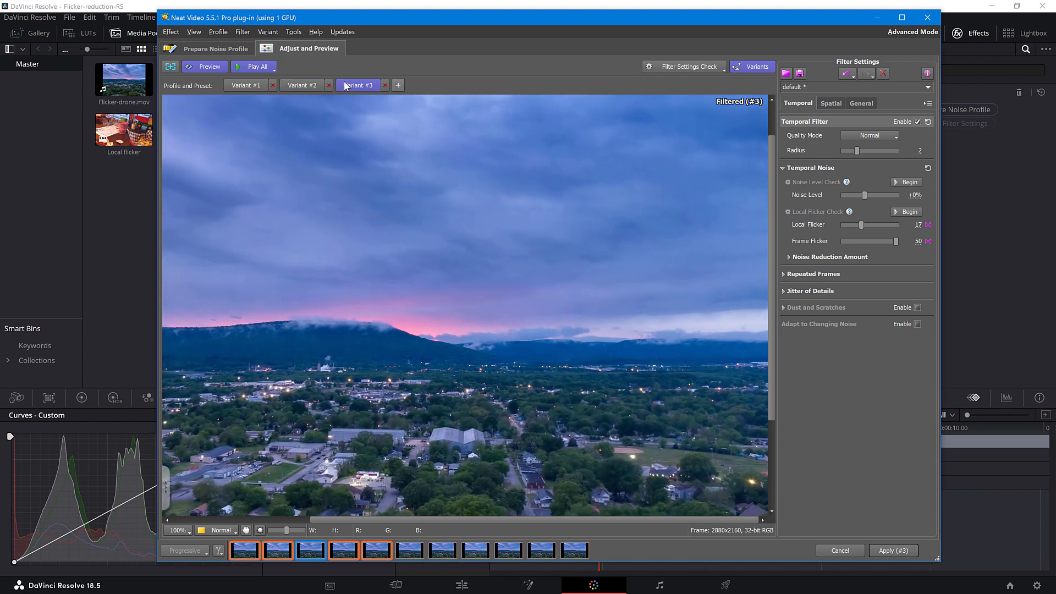
pyautogui.click(247, 85)
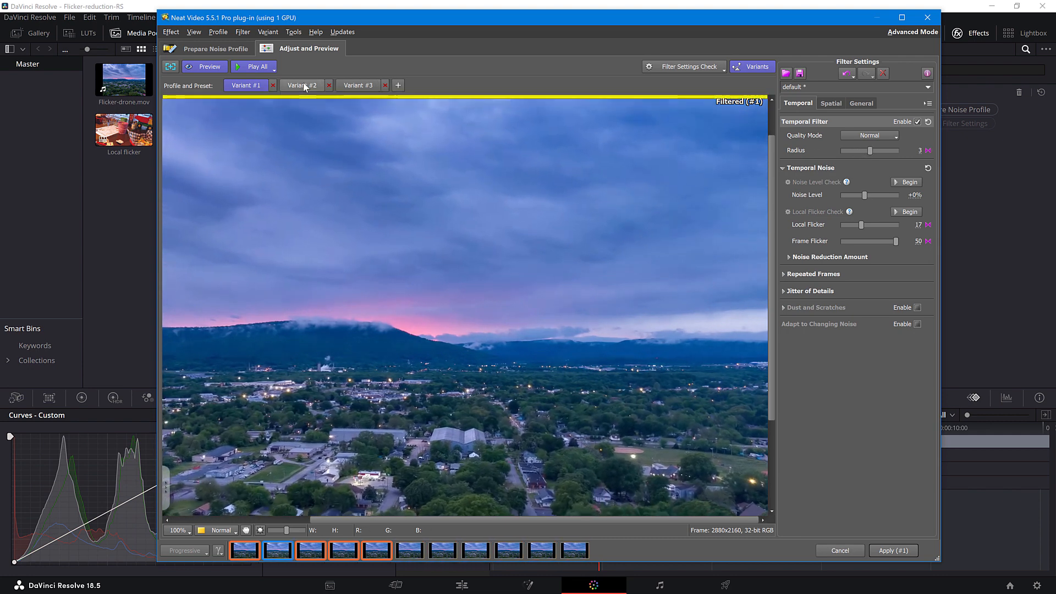
pyautogui.click(302, 85)
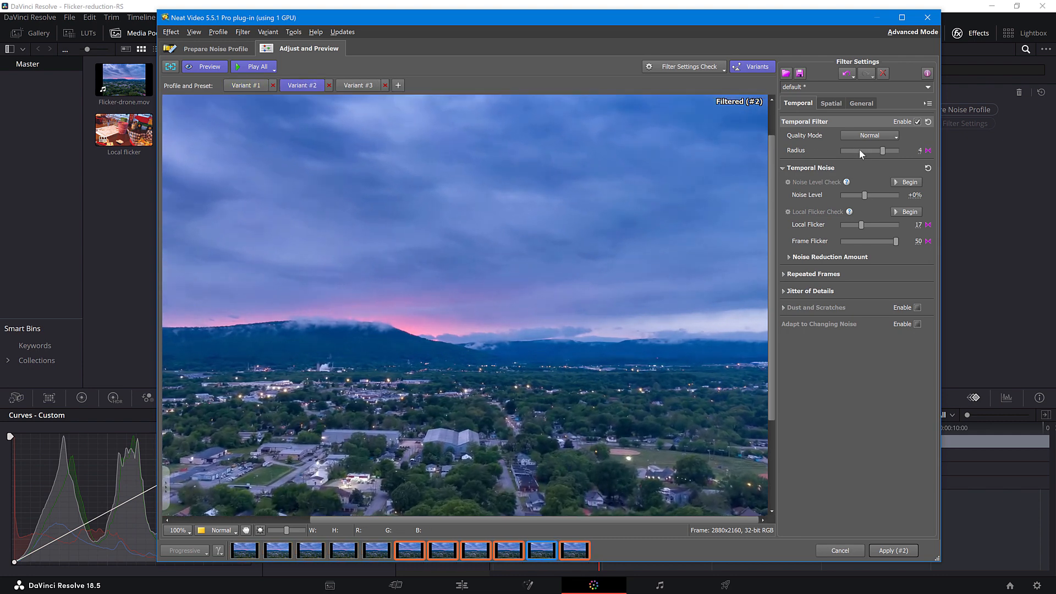
pyautogui.click(357, 85)
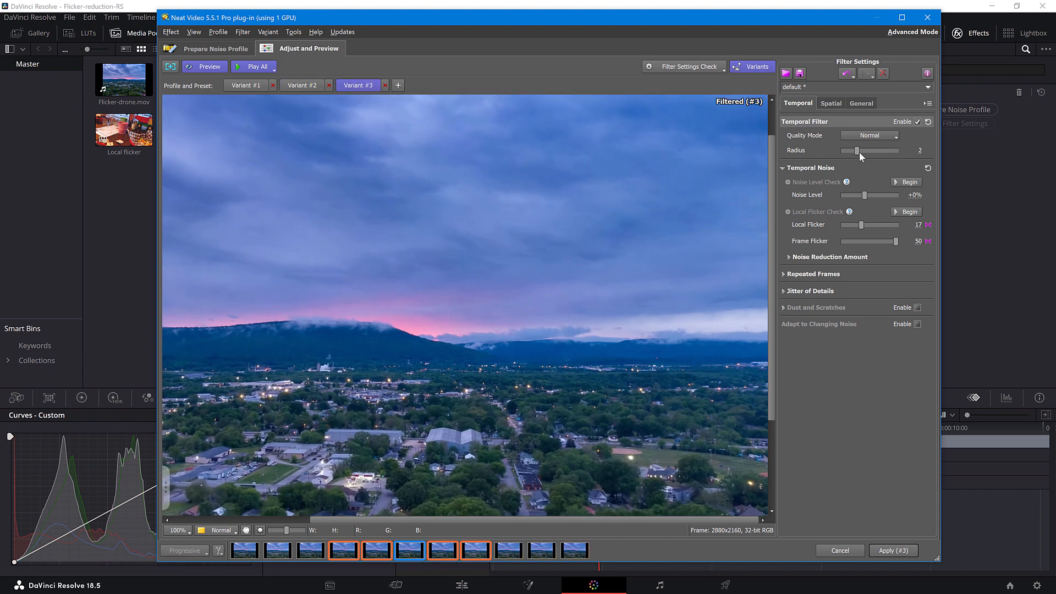
pyautogui.moveTo(855, 151); pyautogui.dragTo(899, 151)
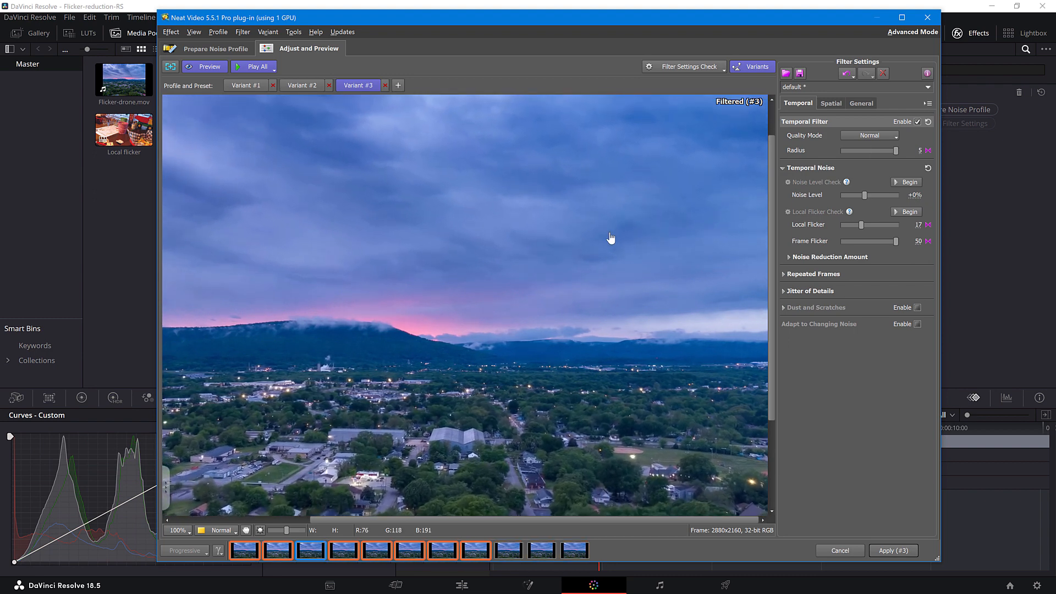
# Step: Cycle previews through Variants #1, #2, #3 (radius 3, 4, 5), ending on Variant #2
pyautogui.click(245, 85)
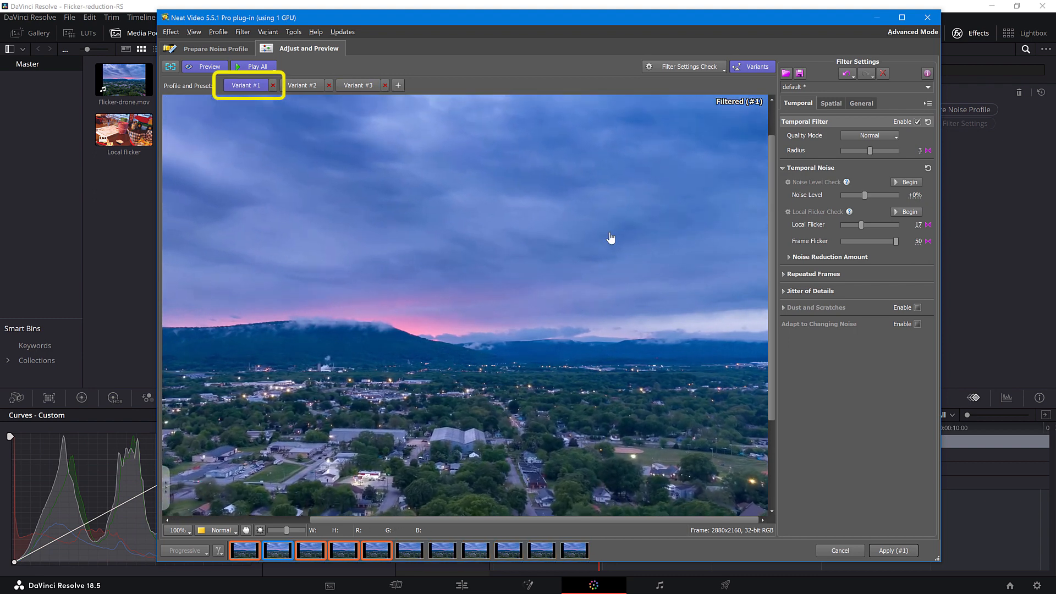
pyautogui.click(302, 85)
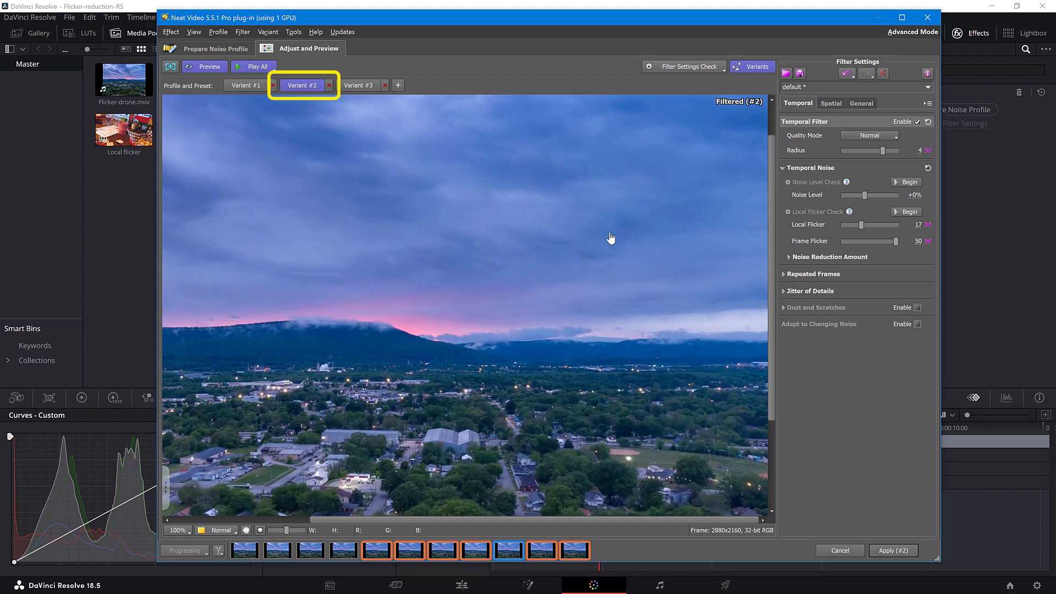
pyautogui.click(359, 85)
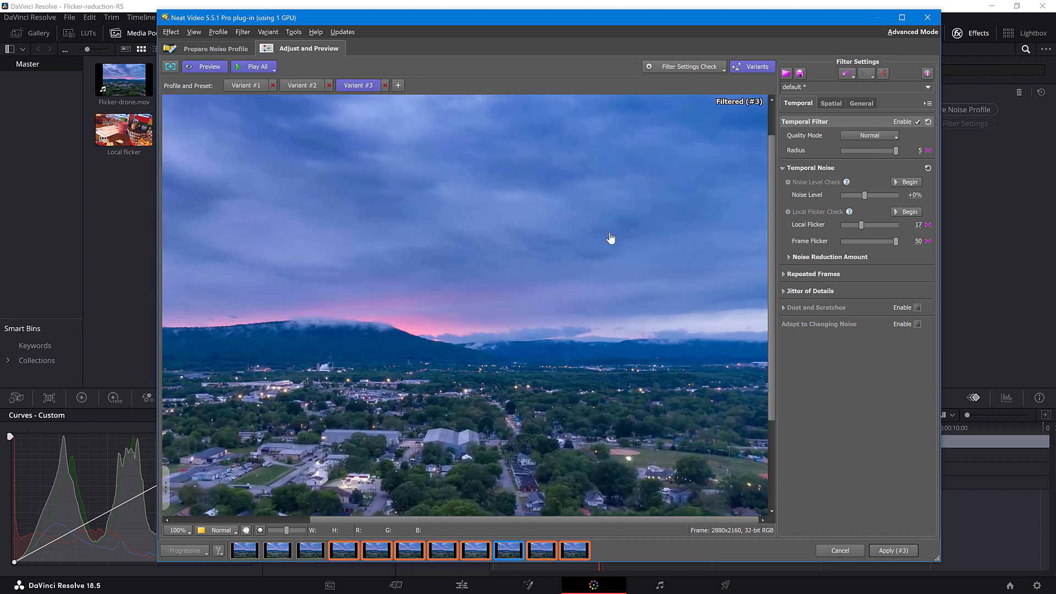
pyautogui.click(245, 85)
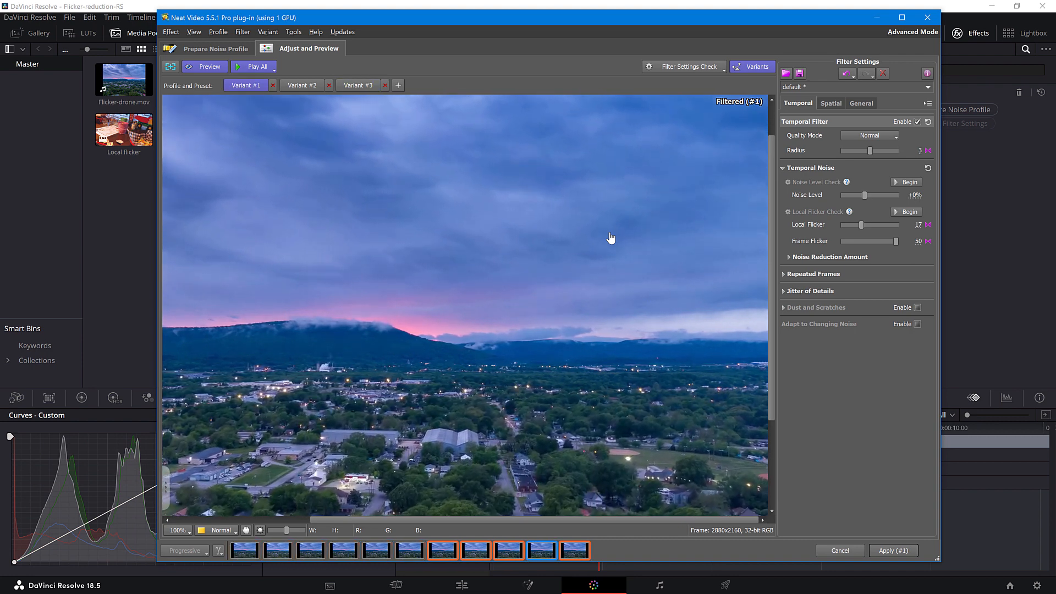
pyautogui.click(358, 85)
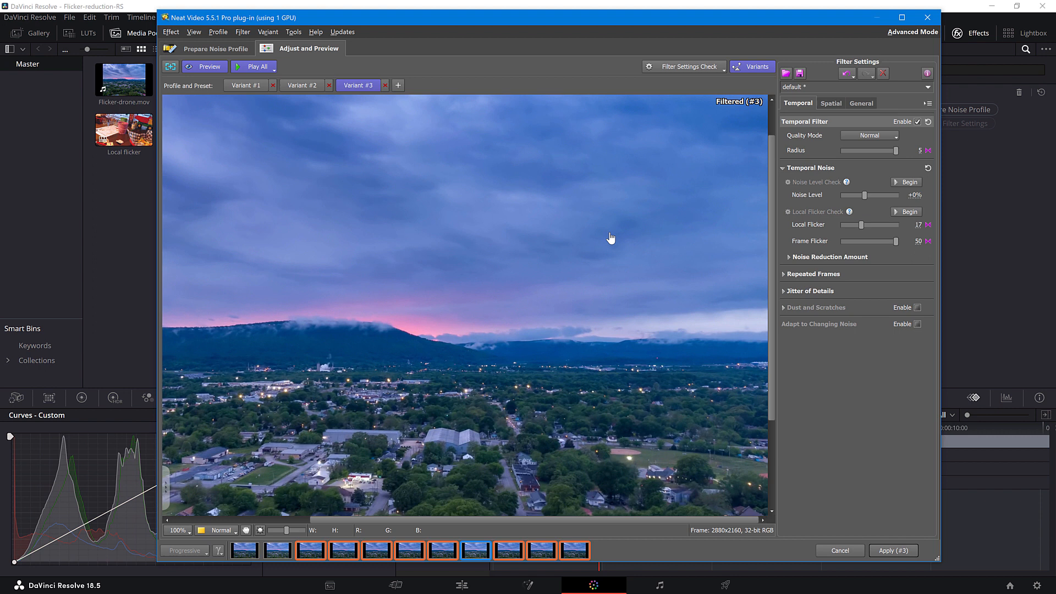
pyautogui.click(302, 85)
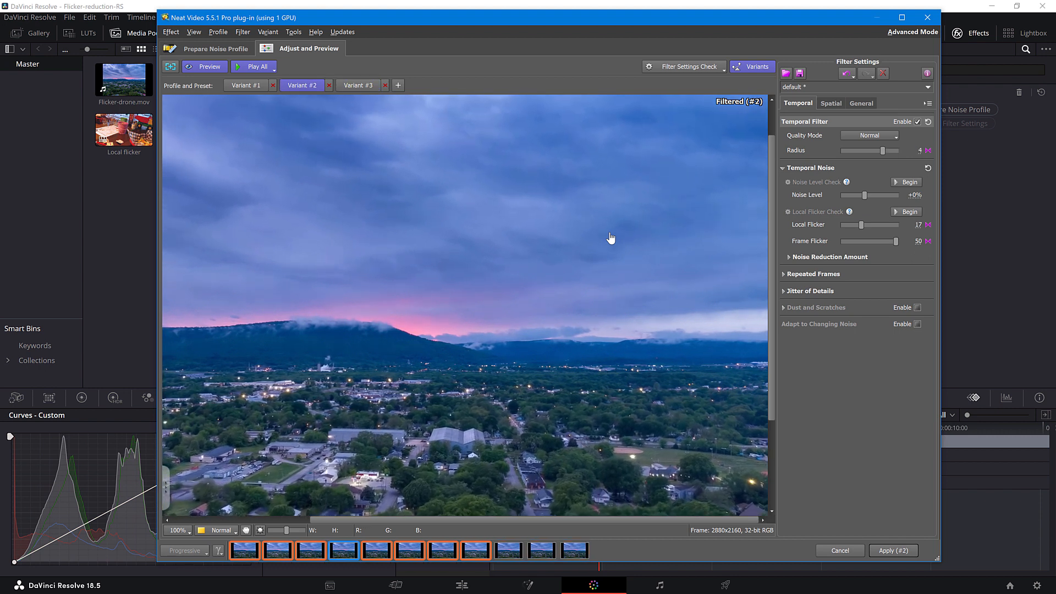